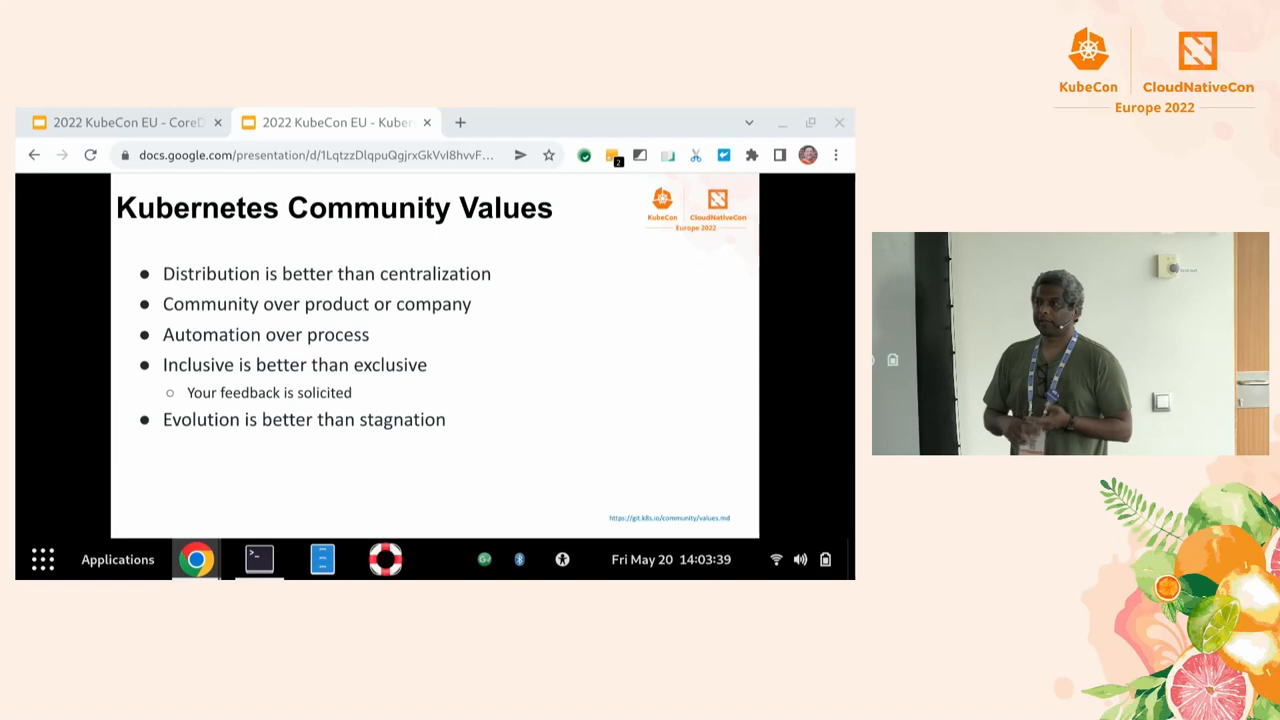
Step: Advance the presentation to the Cross-cutting Processes slide
key(right)
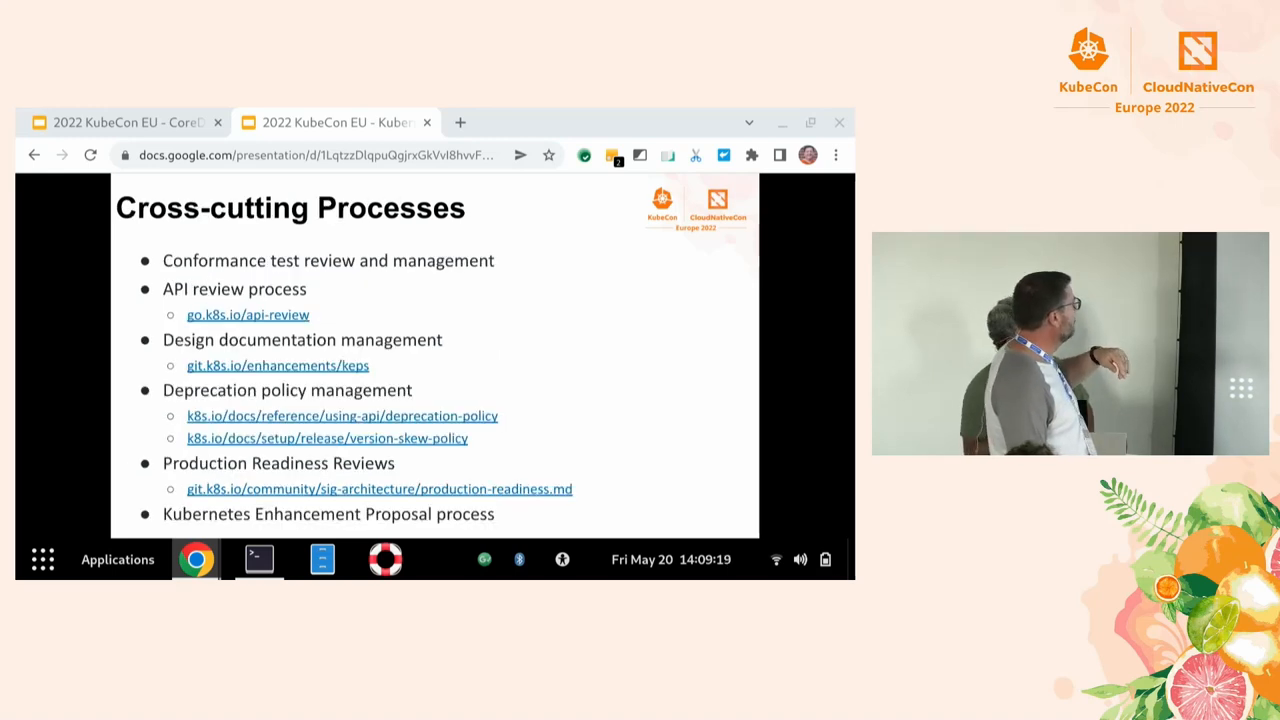
key(Right)
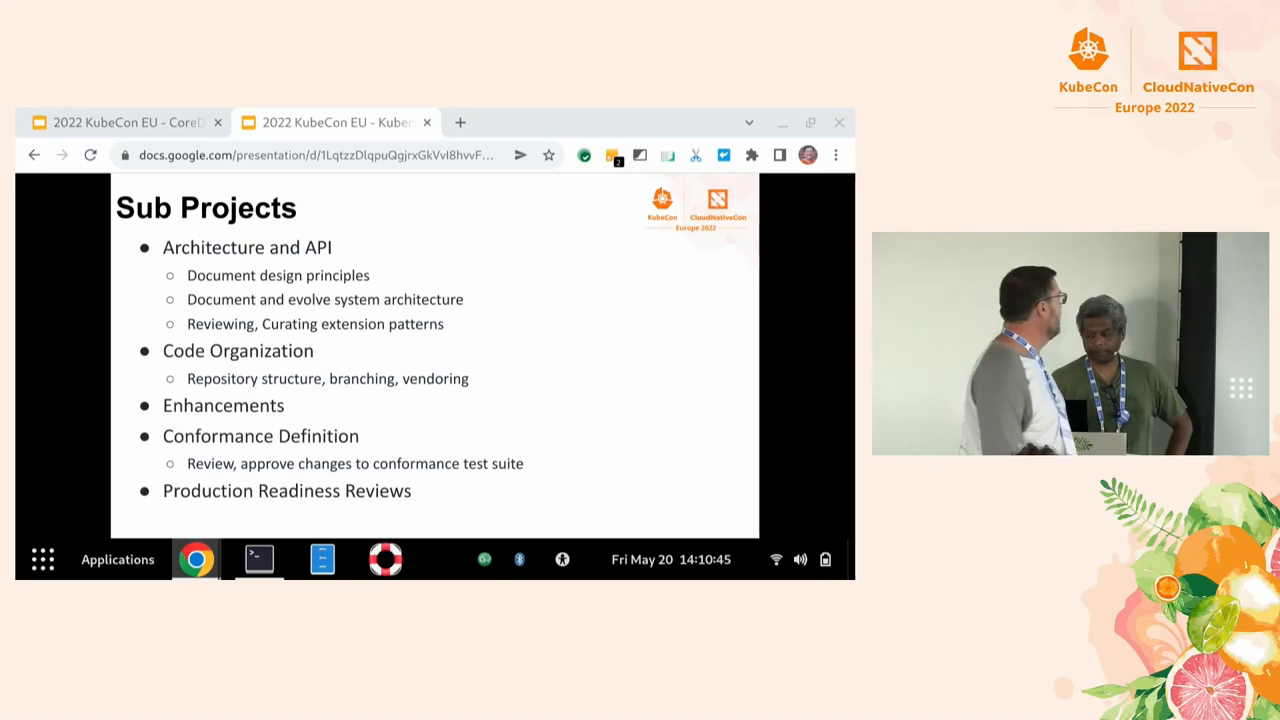
Step: Advance to the API Review slide on the review process, project board and API conventions
key(Right)
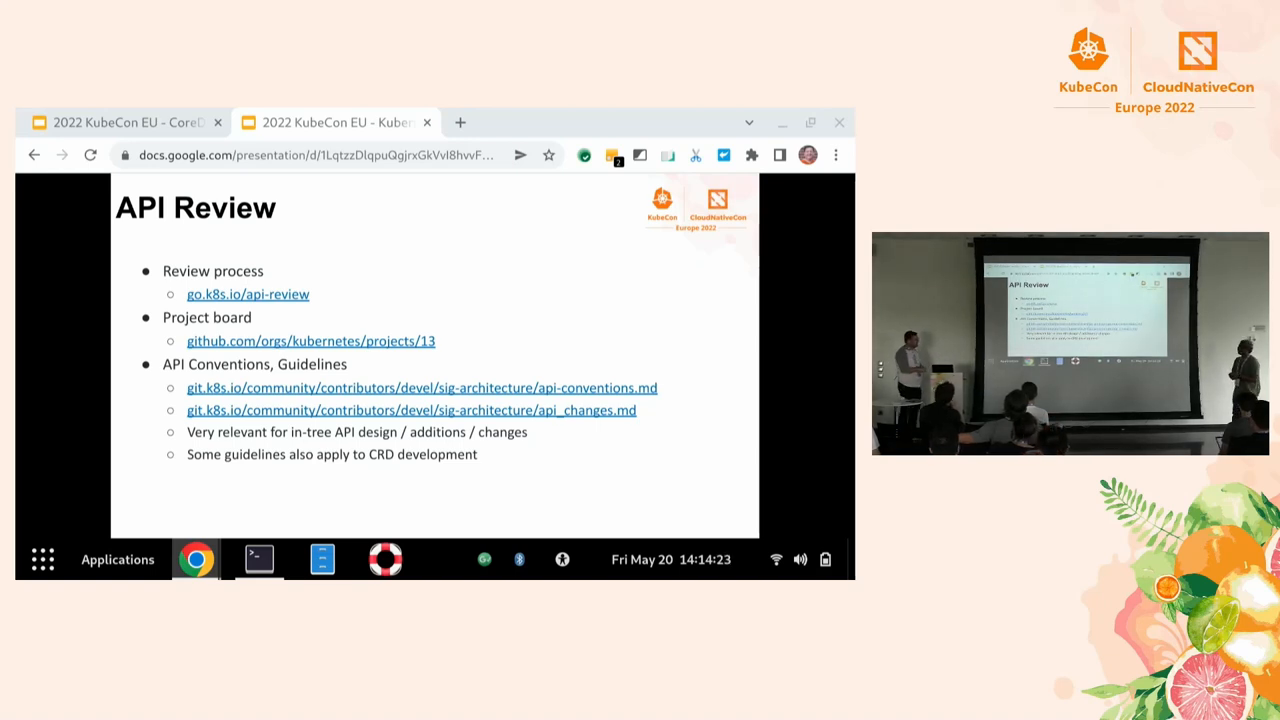
key(Right)
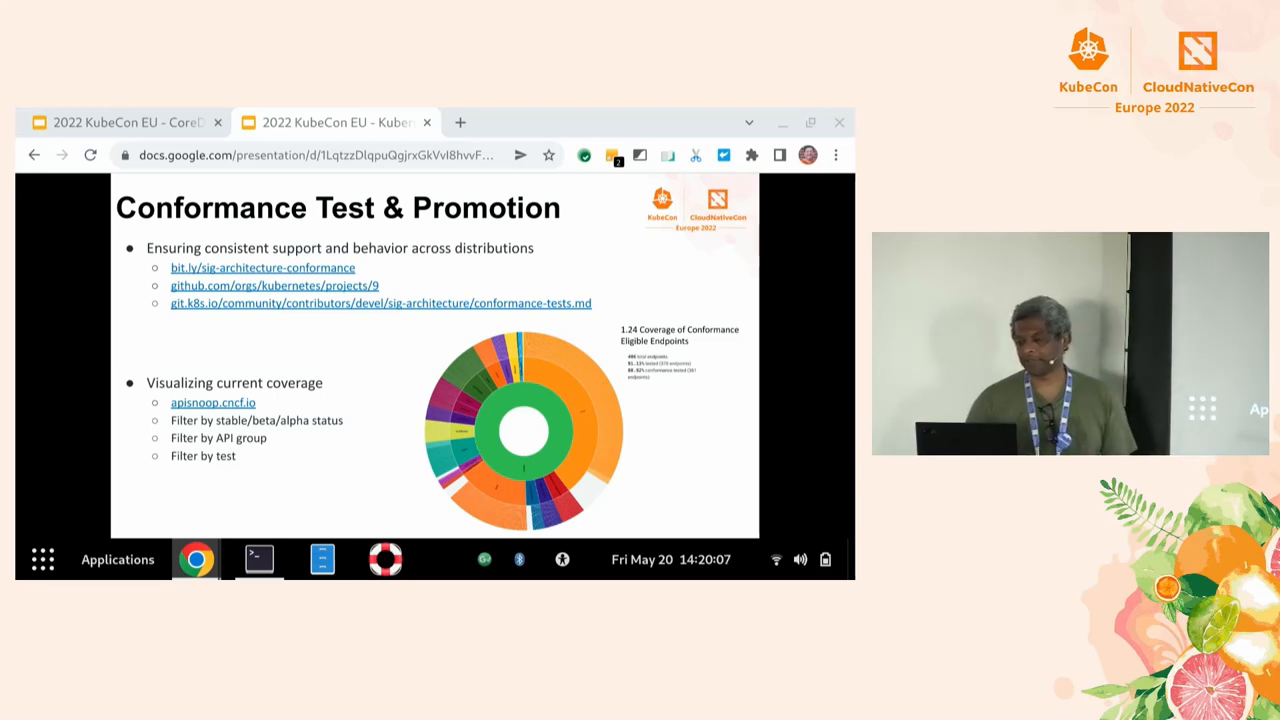
Step: Advance two slides to reach the Extension - Examples slide on Kubernetes extension mechanisms
key(Right)
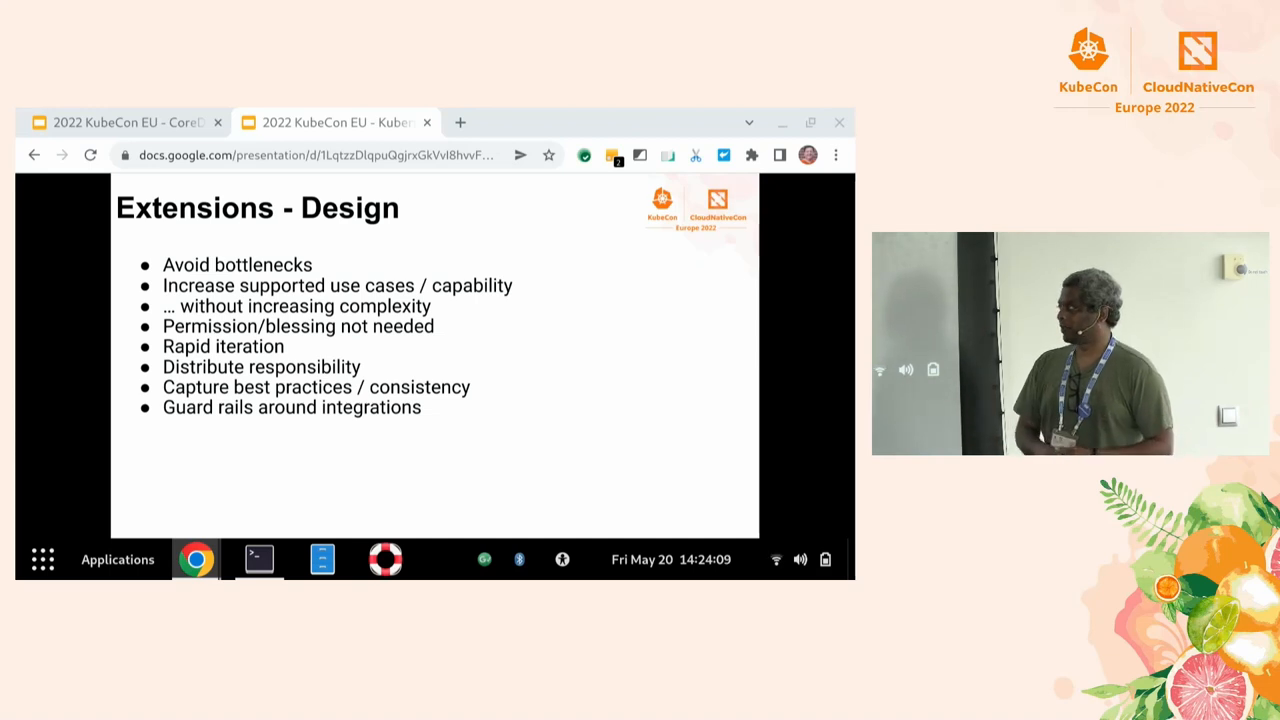
key(Right)
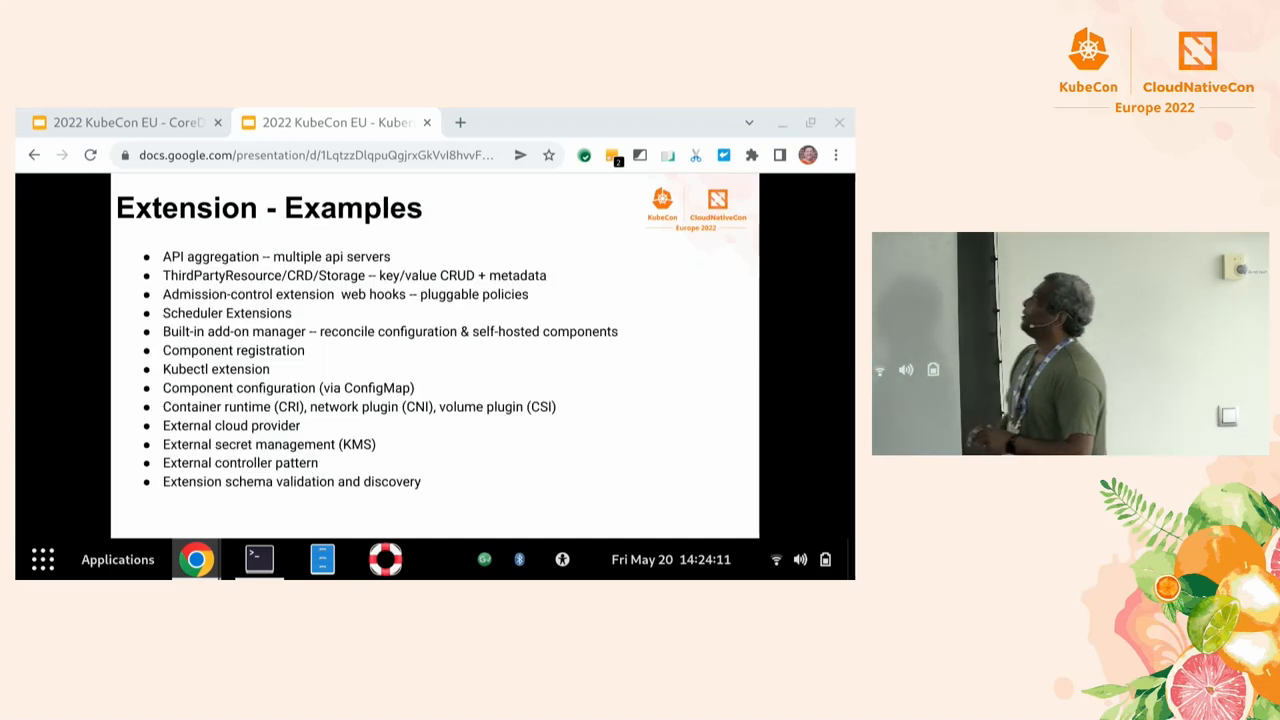